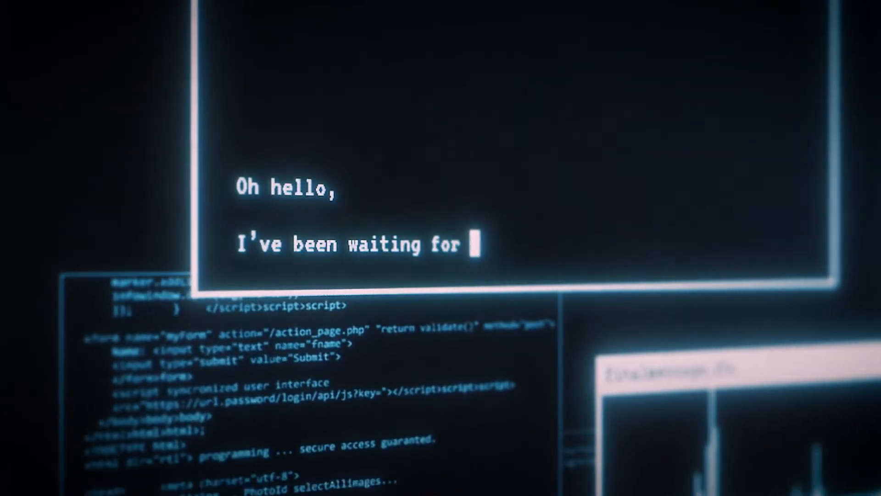
type("you to arrive")
type("I wasn’t sure you’d eve")
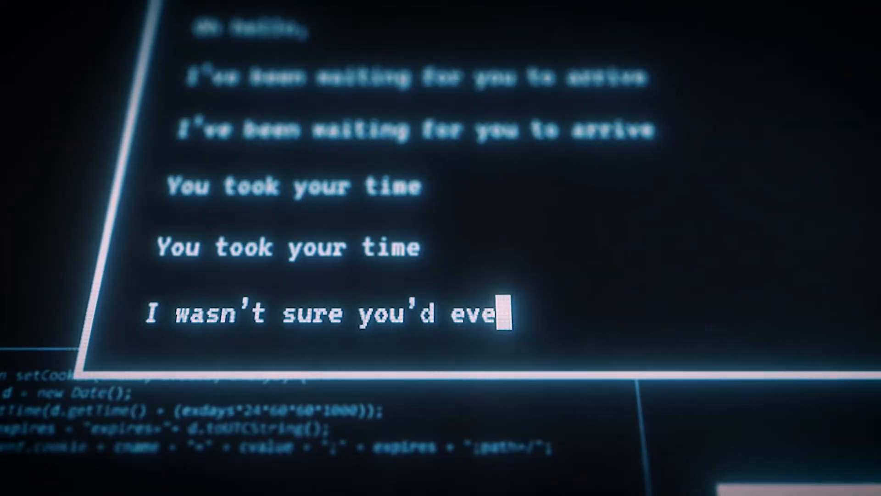
type("r come")
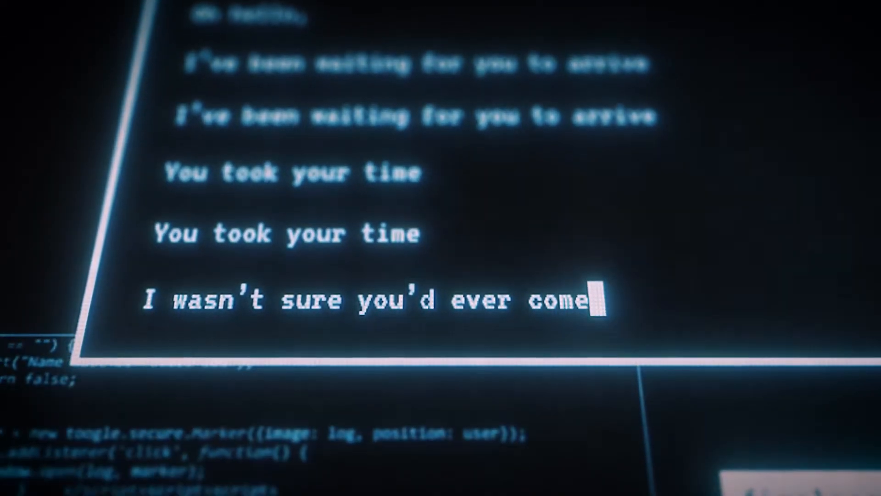